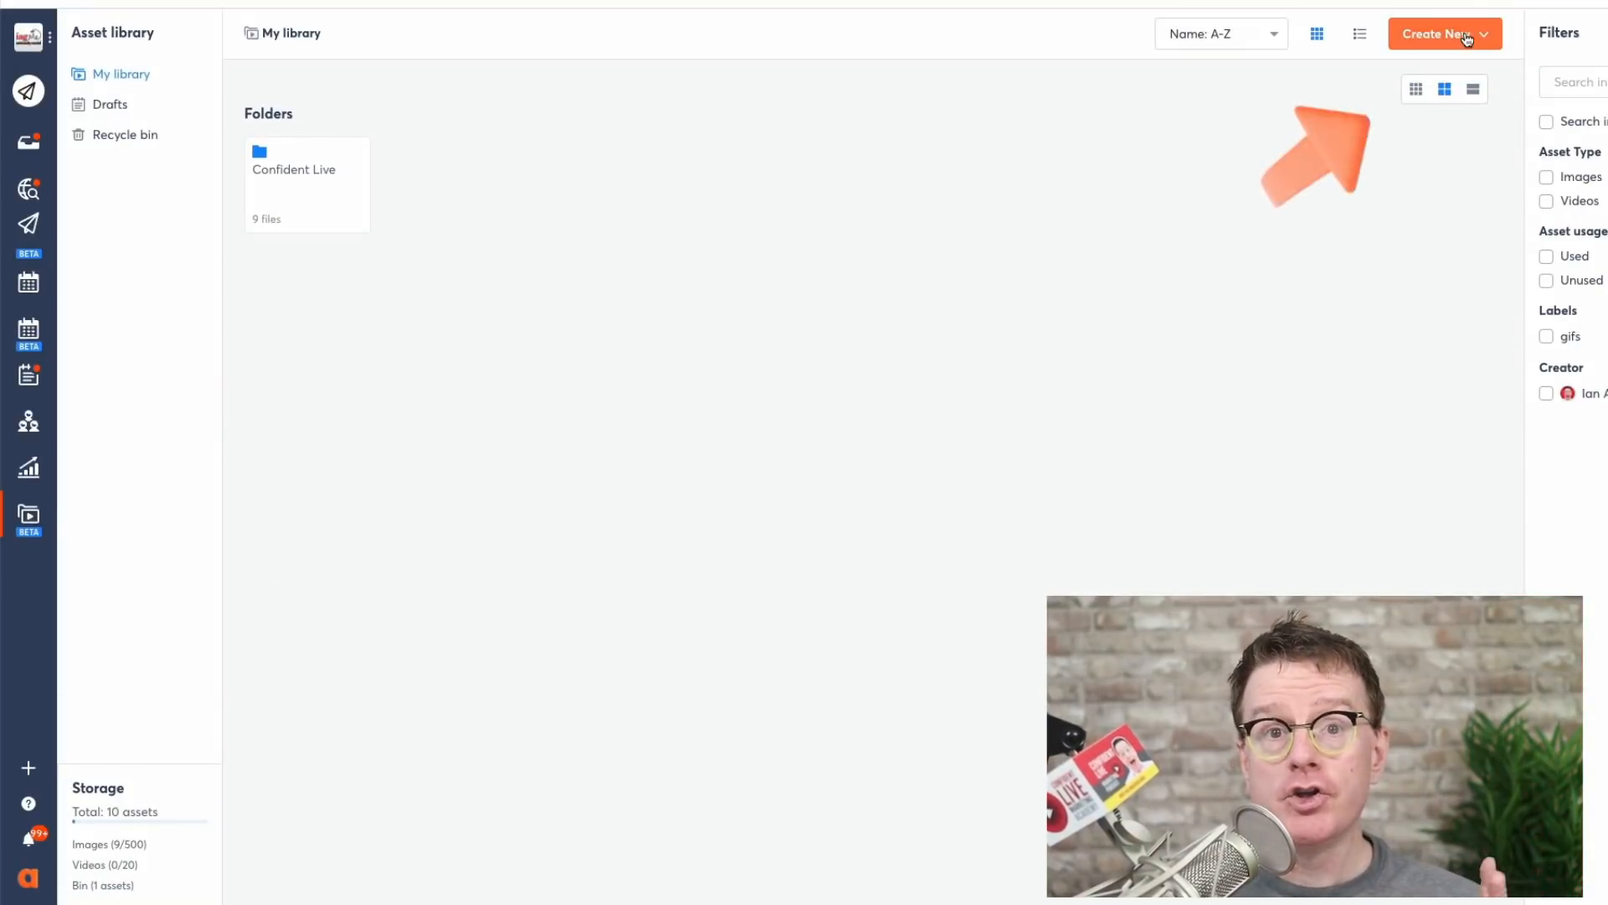
Step: Explore the Create New menu, start a Canva design and dismiss the design type choice
left_click(1450, 35)
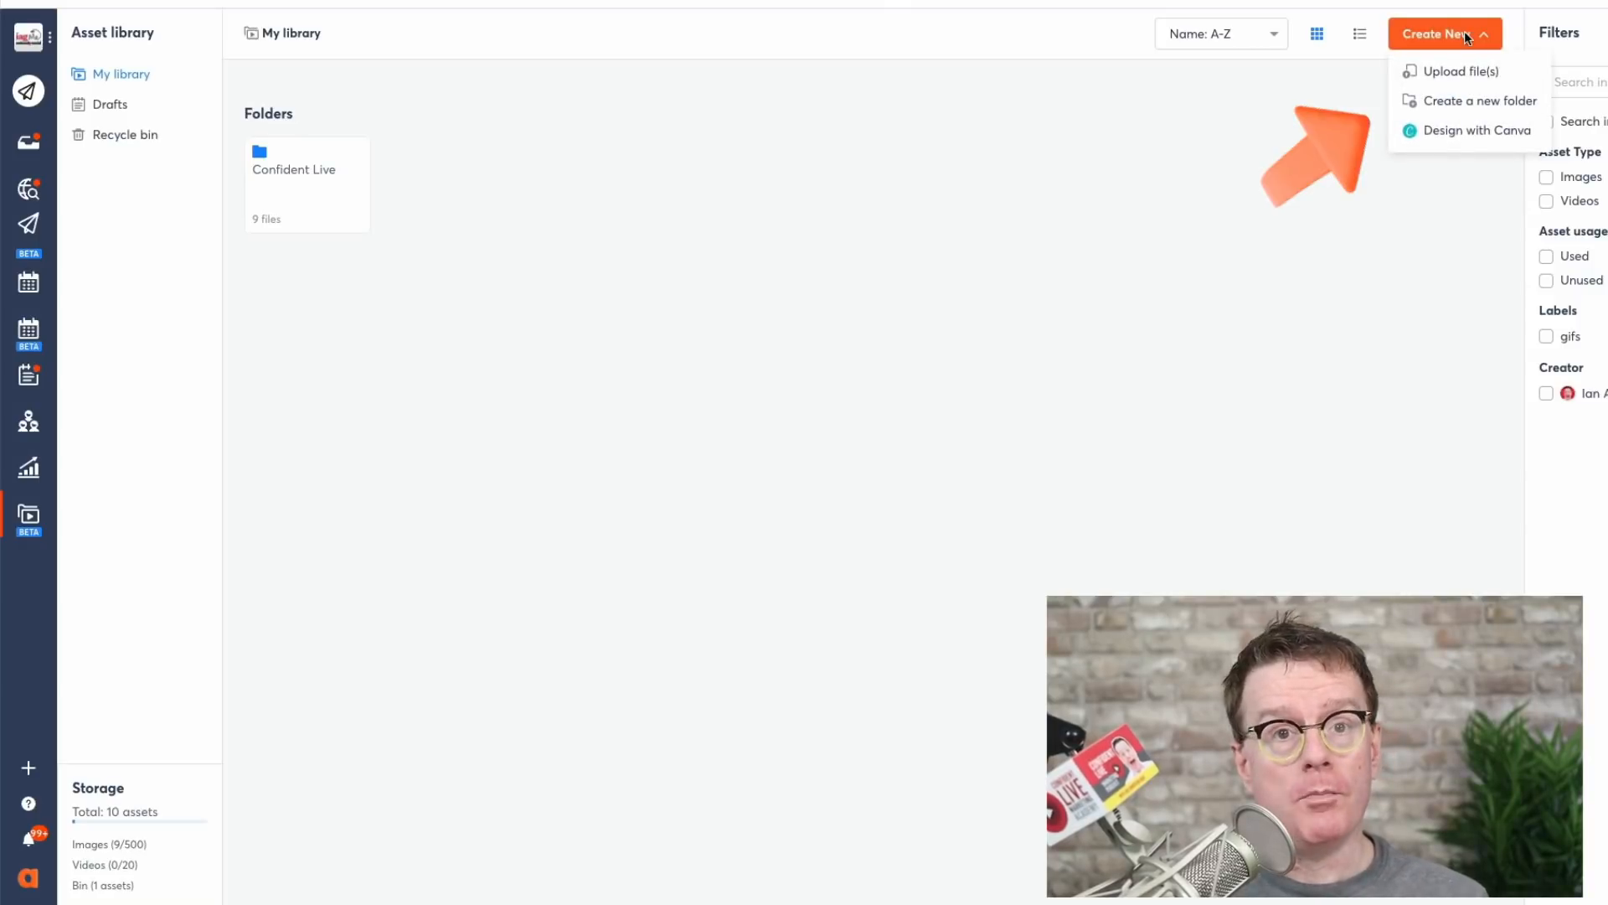
left_click(1481, 130)
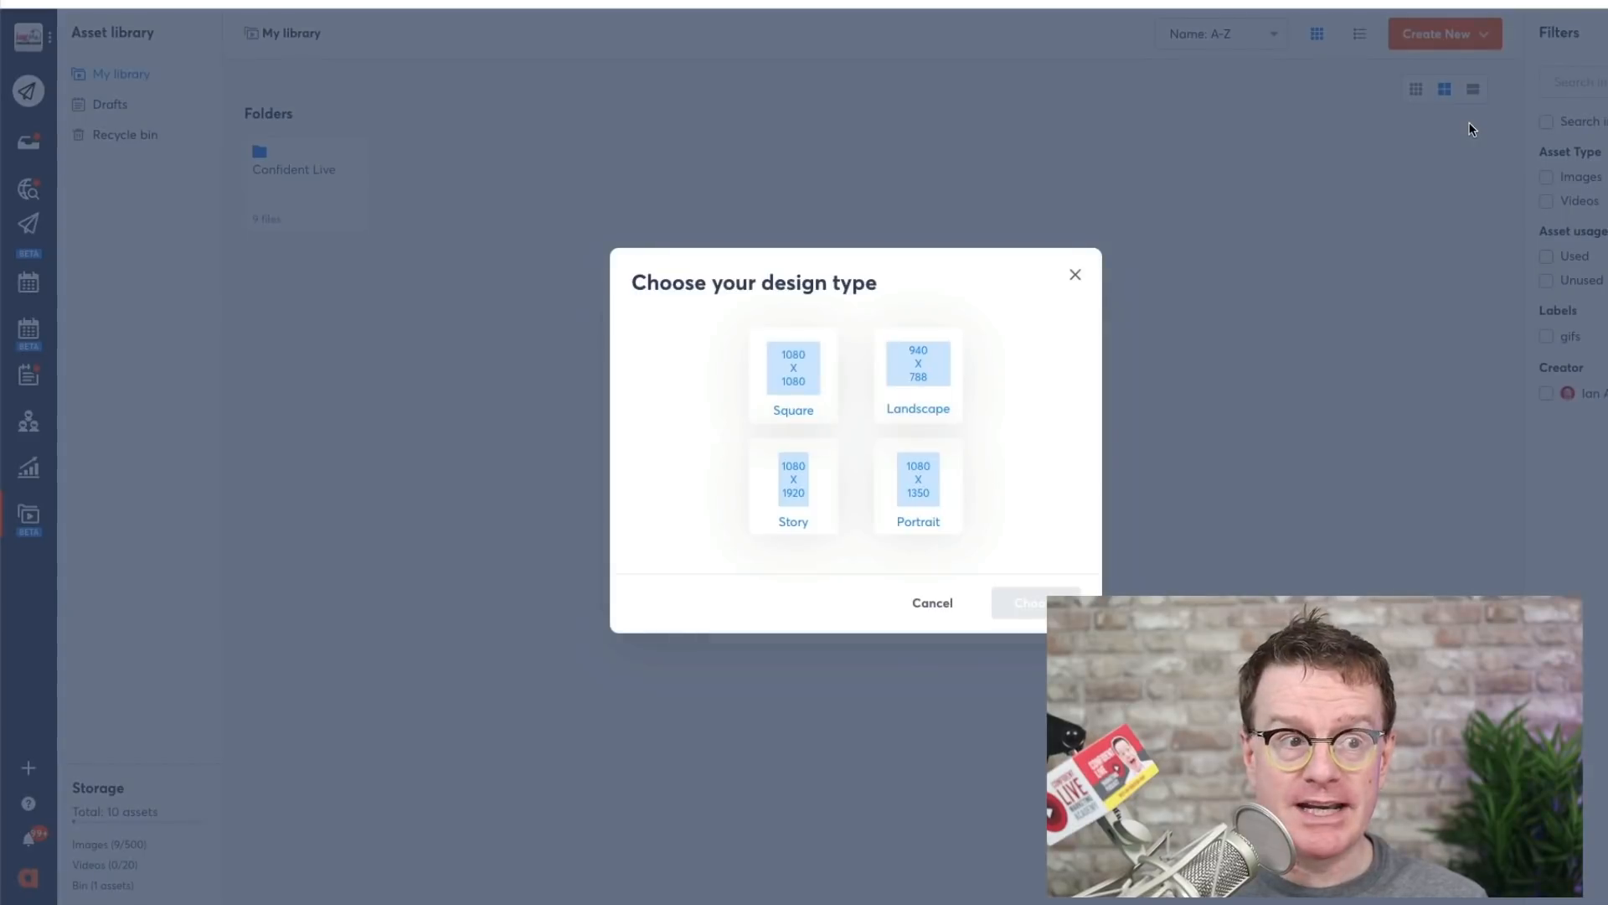
left_click(793, 365)
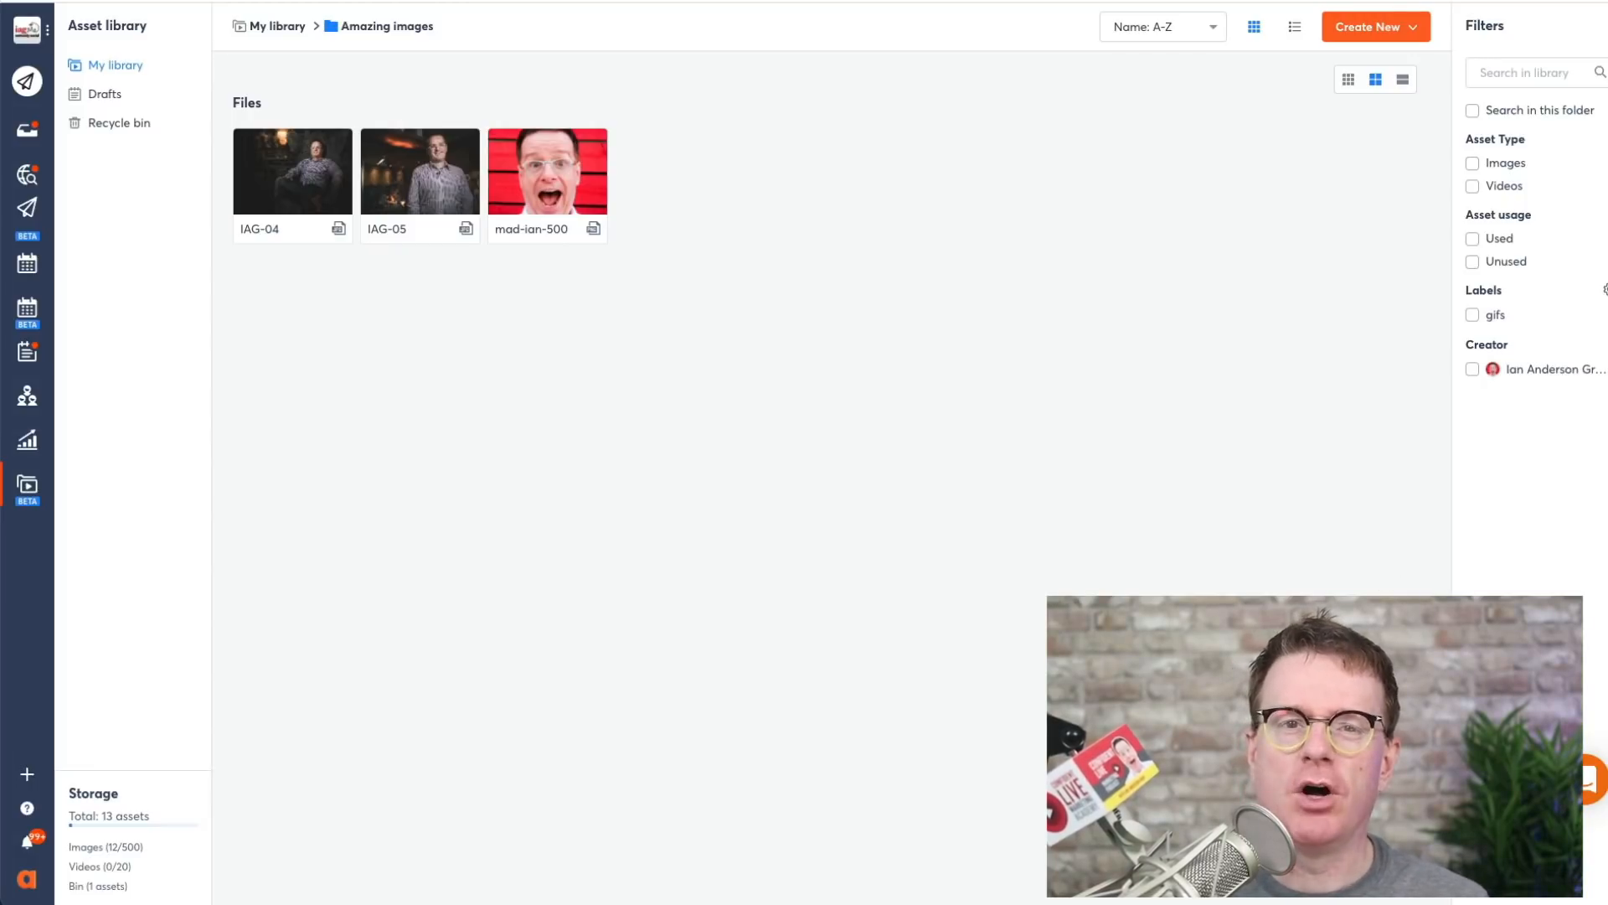
Step: Rename the mad-ian-500 headshot to 'Ian Anderson Gray' and save the changes
left_click(547, 171)
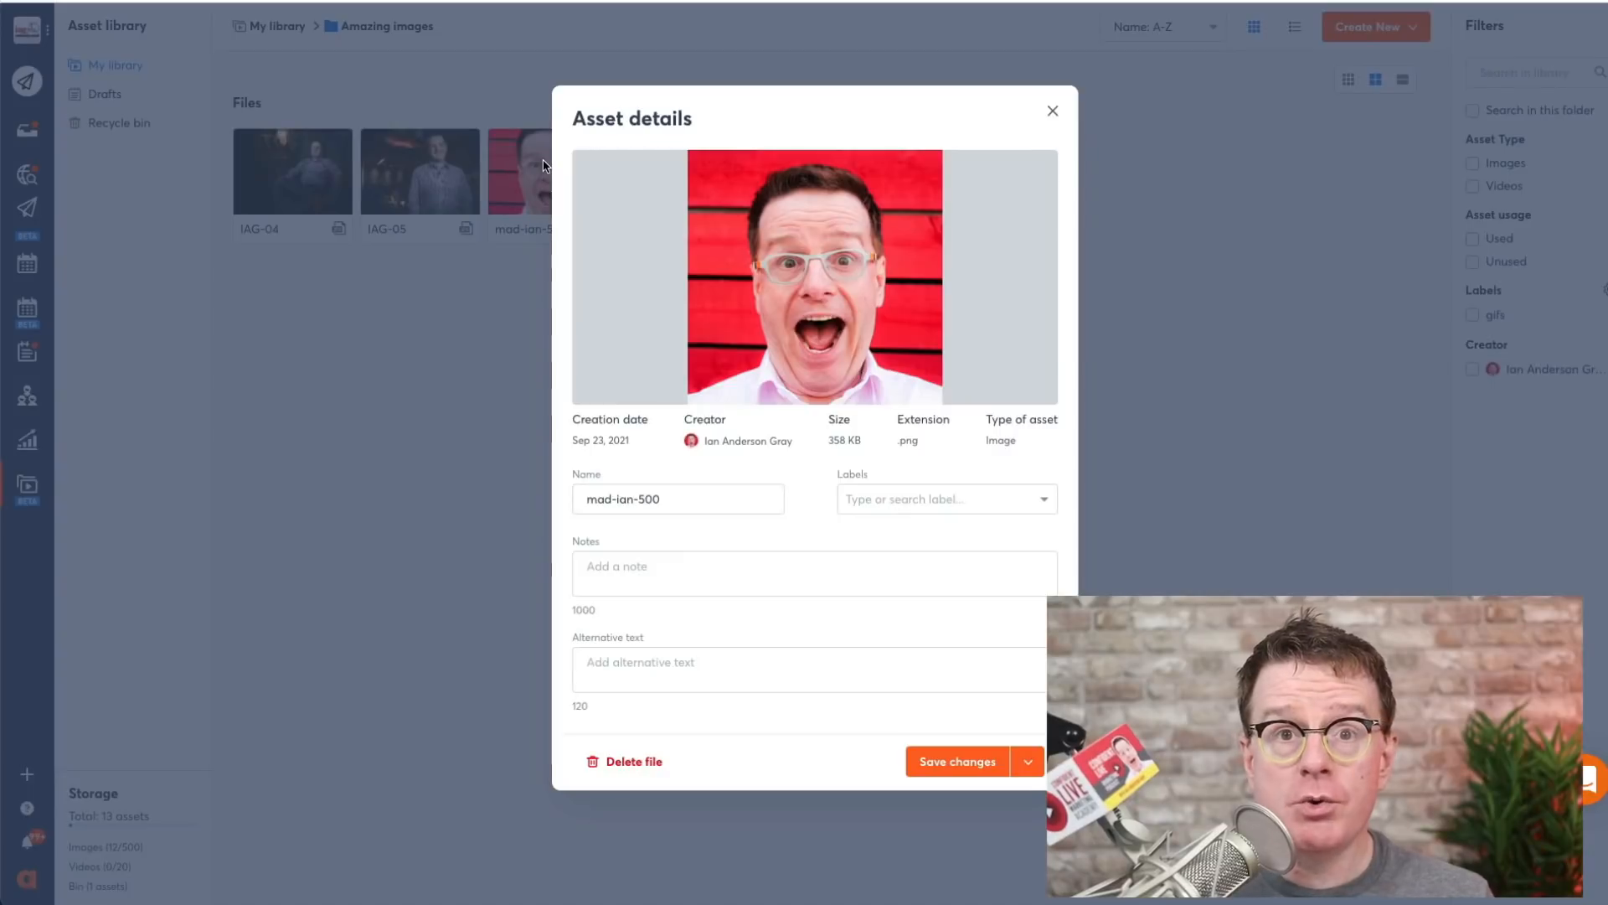
left_click(943, 499)
type("This is Ian's main headshot")
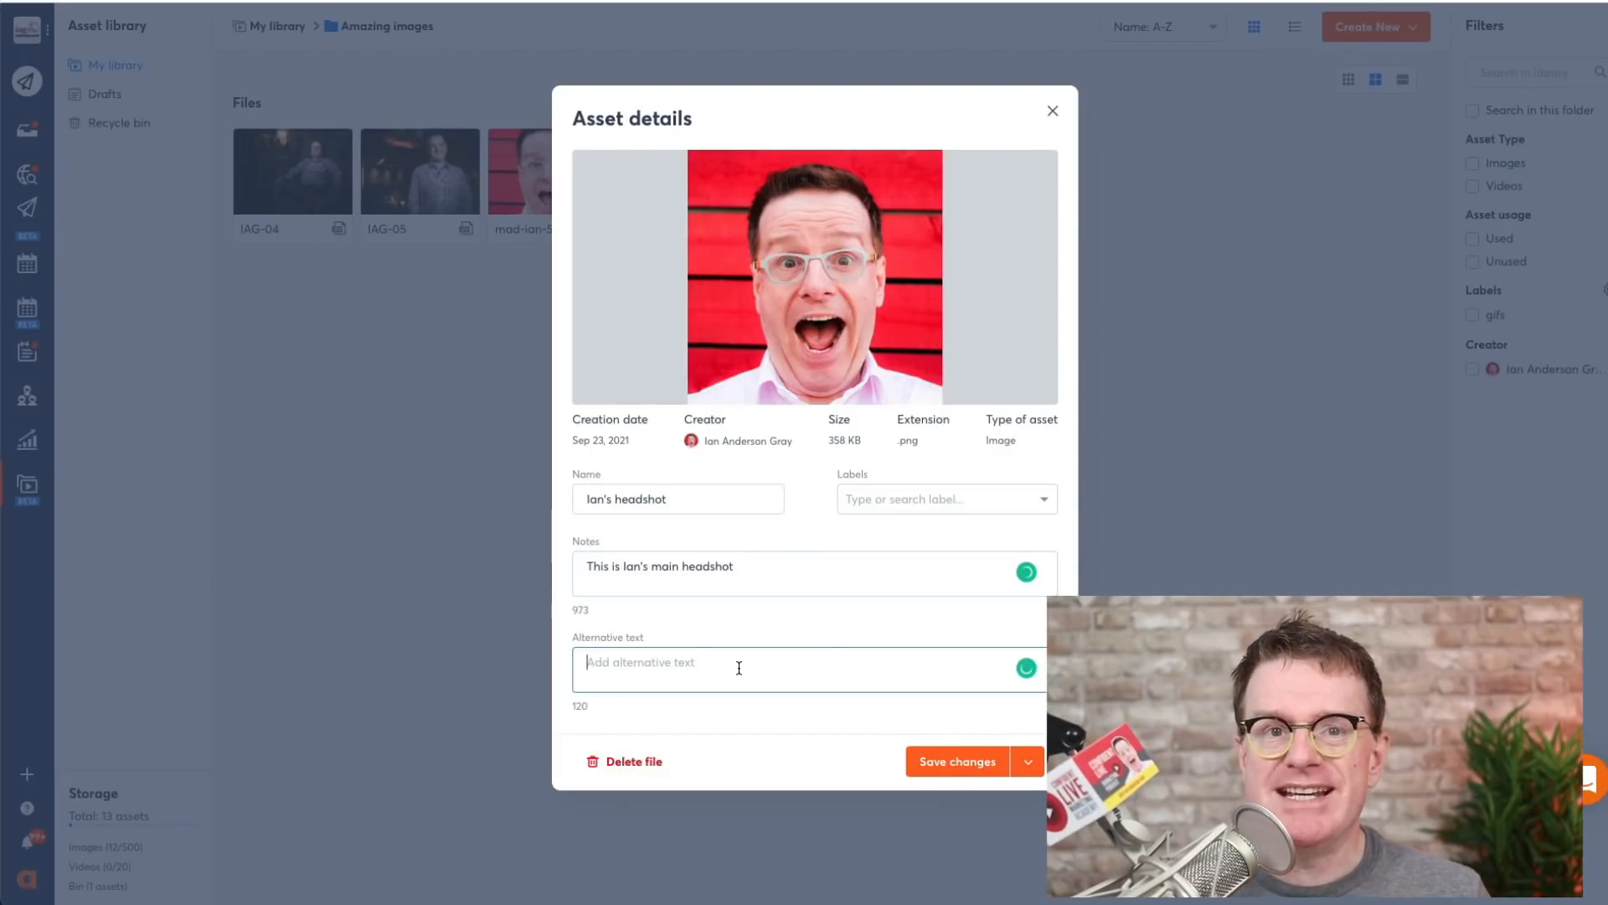
type("Ian Anderson Gray")
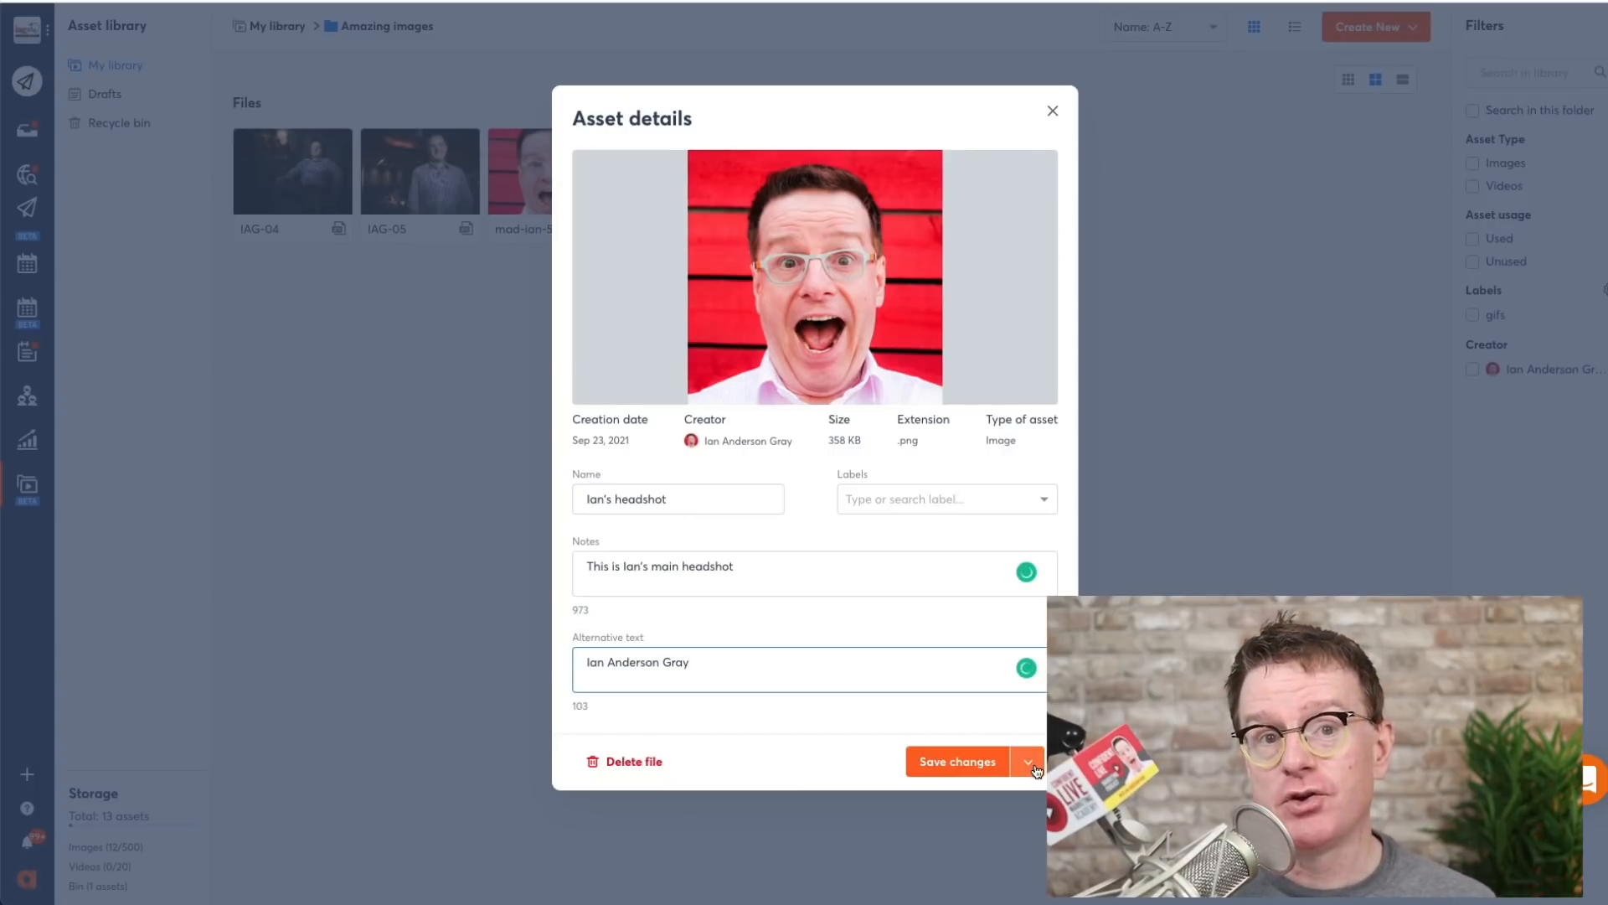
left_click(957, 761)
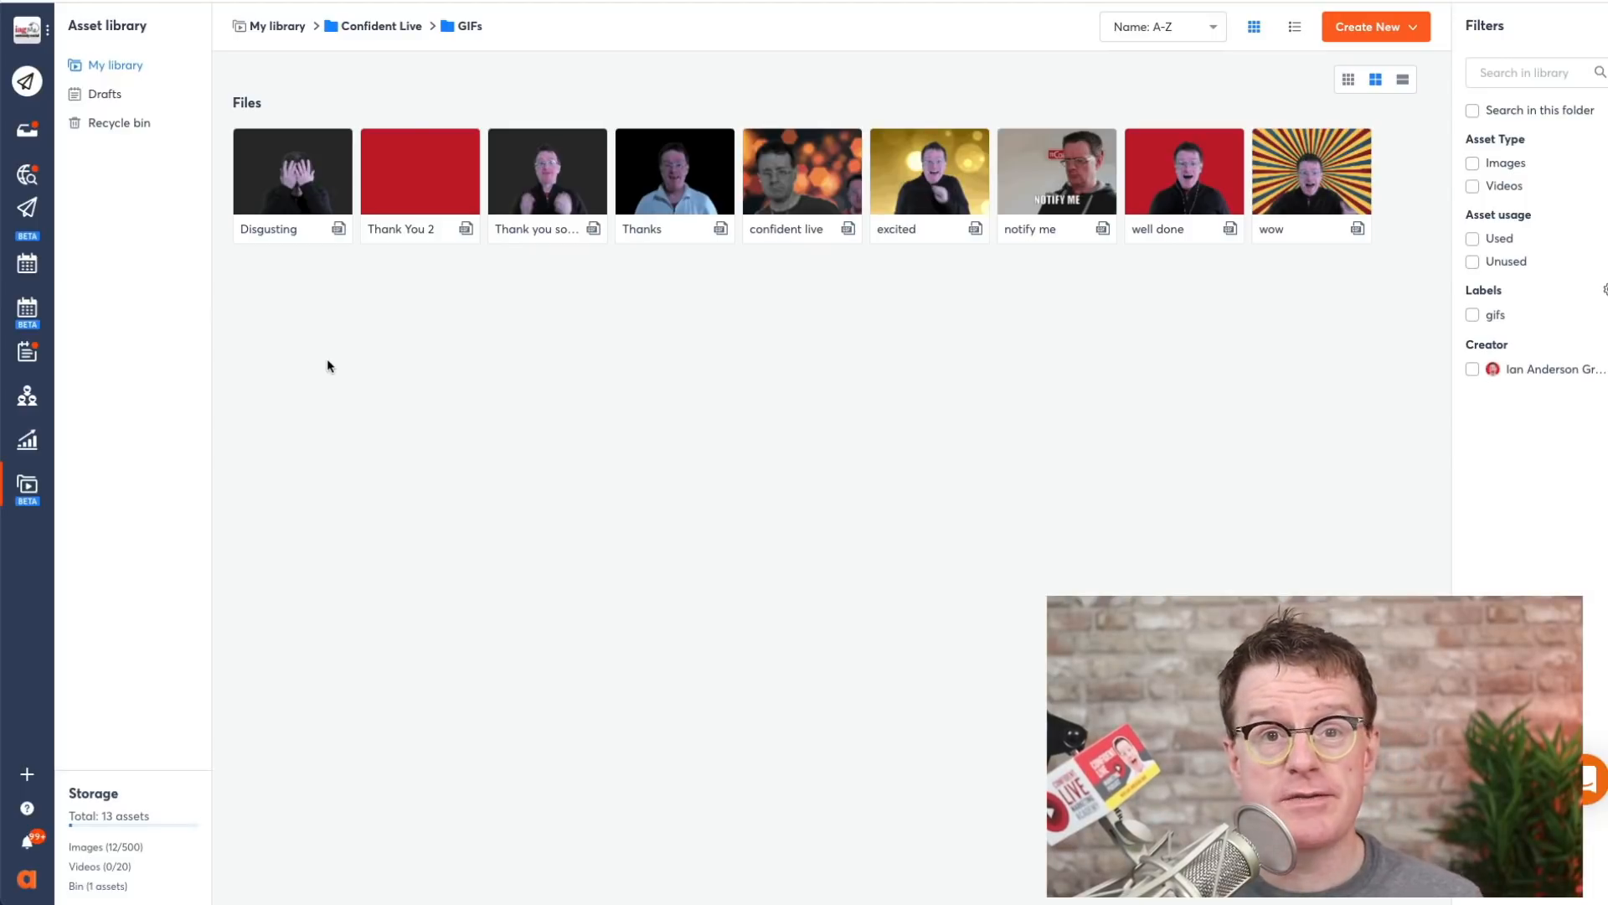
Step: Return to My library and search it for 'thanks'
left_click(275, 26)
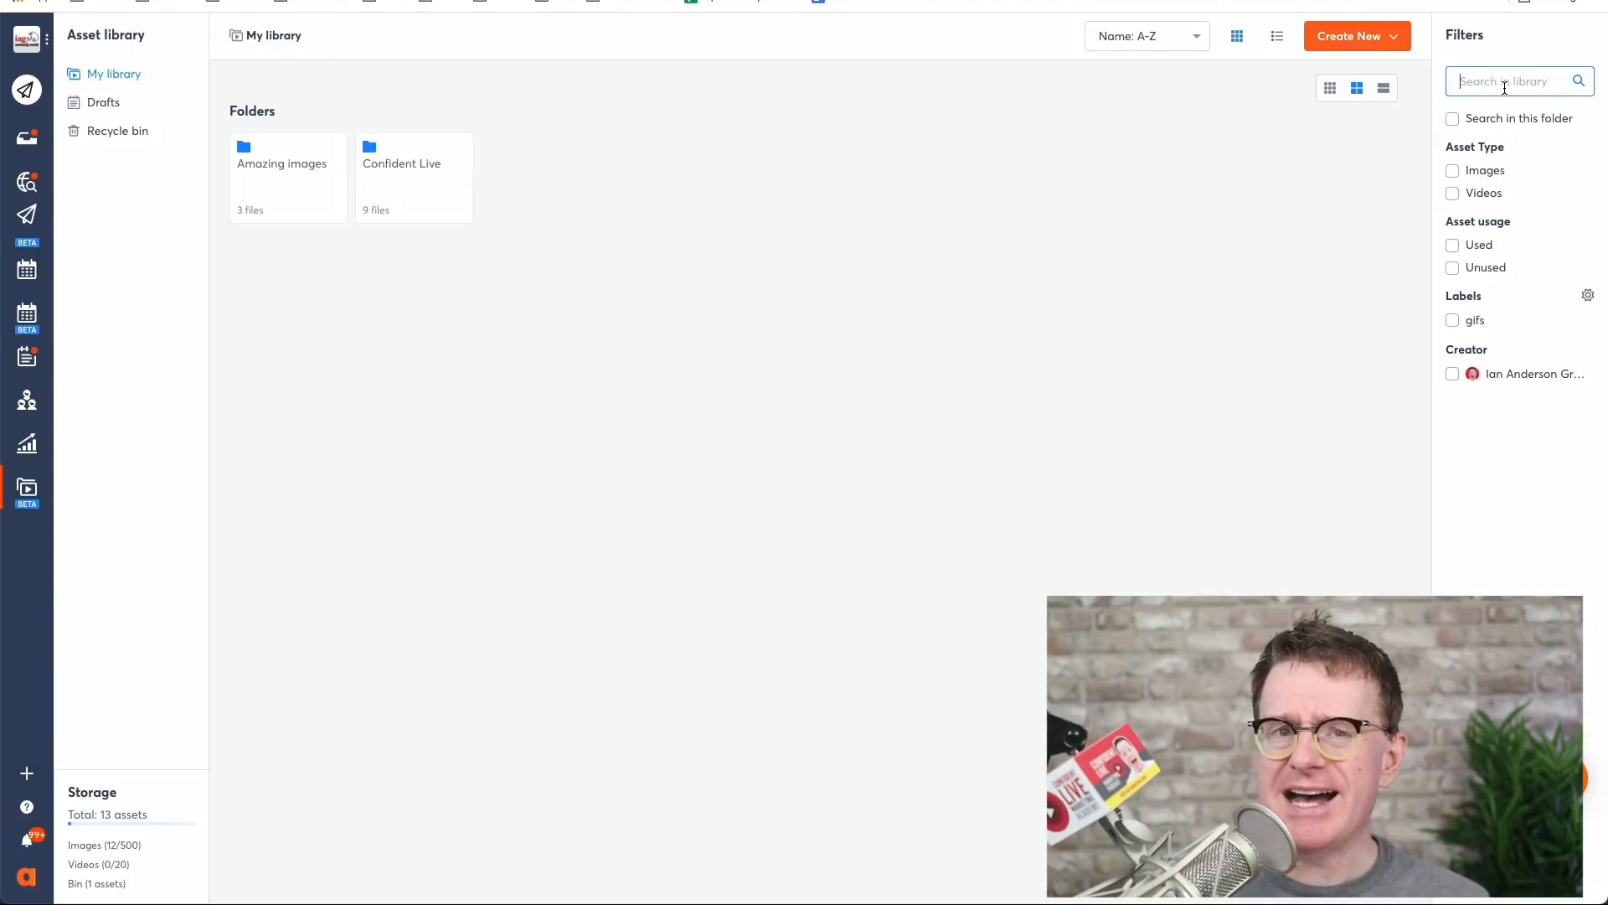
type("thanks")
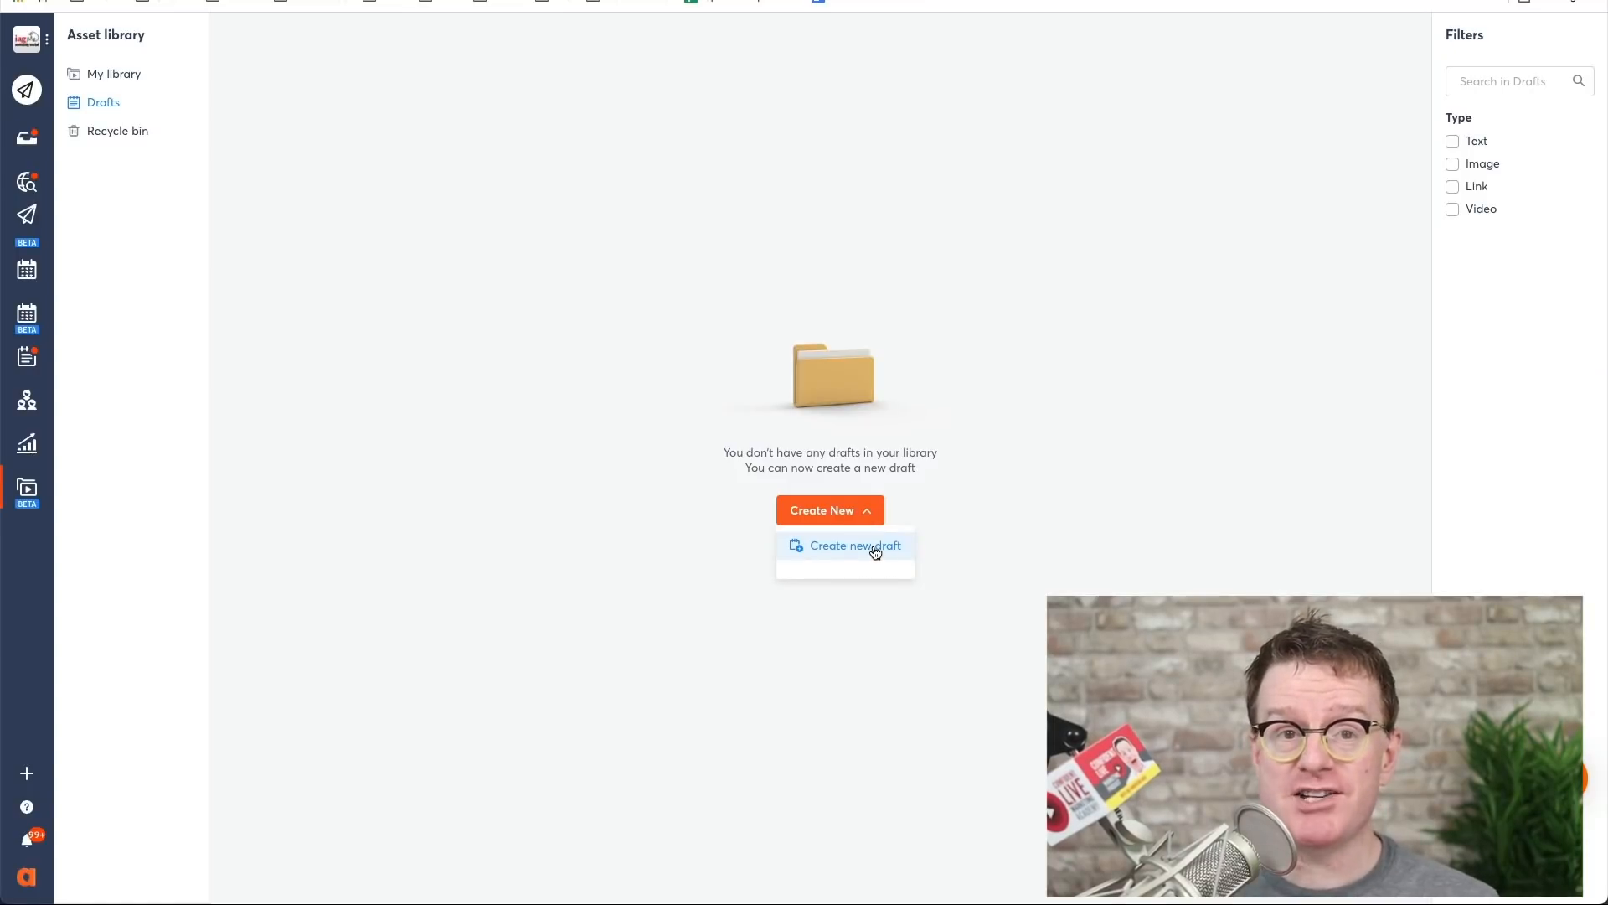
Step: Create a new draft post, opening the Publish window
left_click(855, 545)
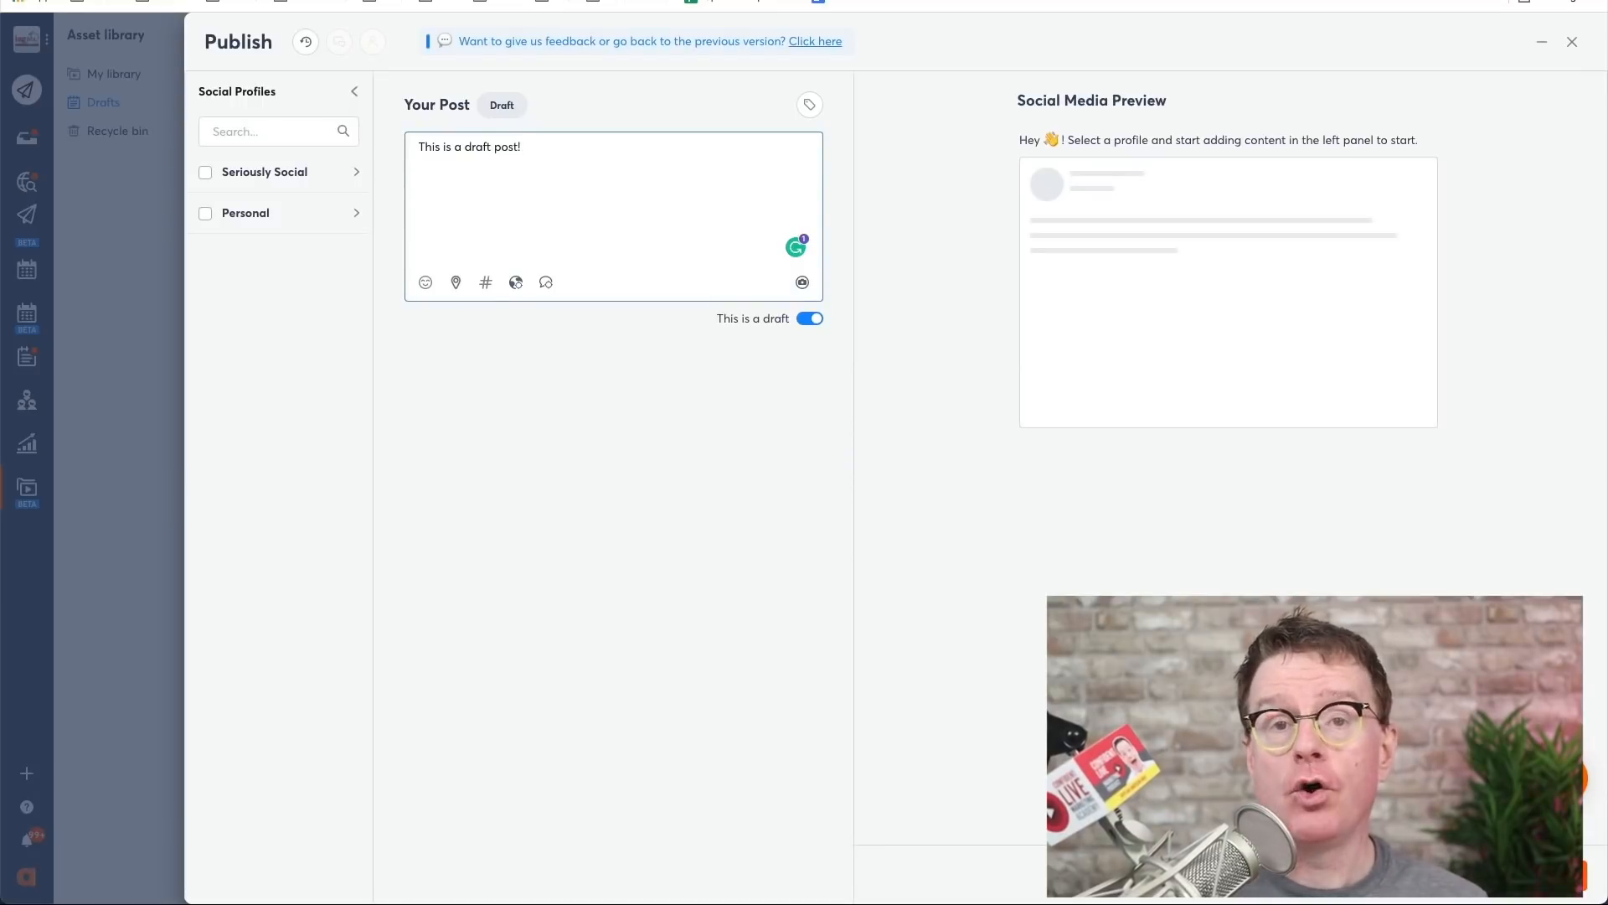